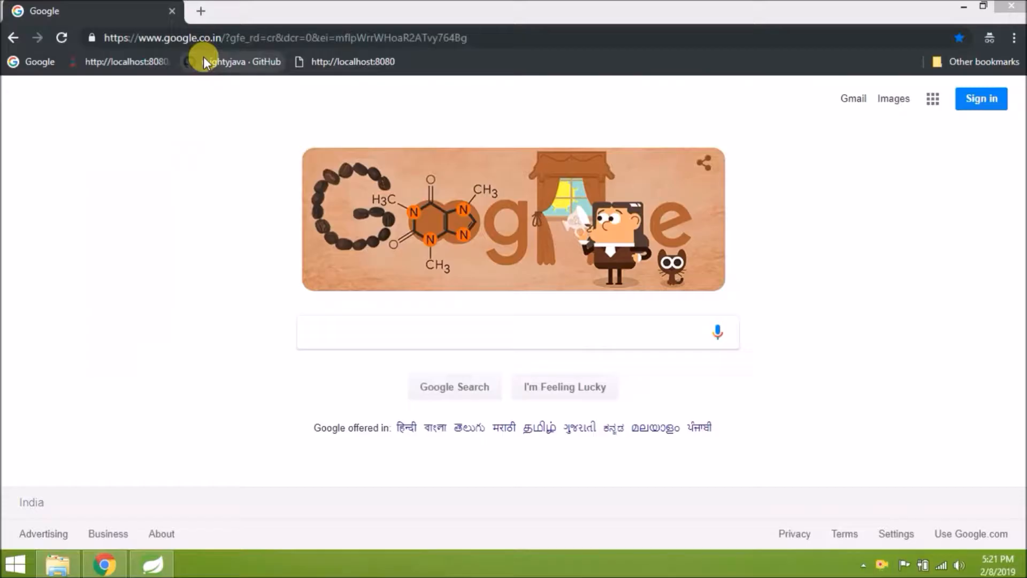
Open springboot-captcha from the mightyjava GitHub profile's Repositories tab
click(232, 61)
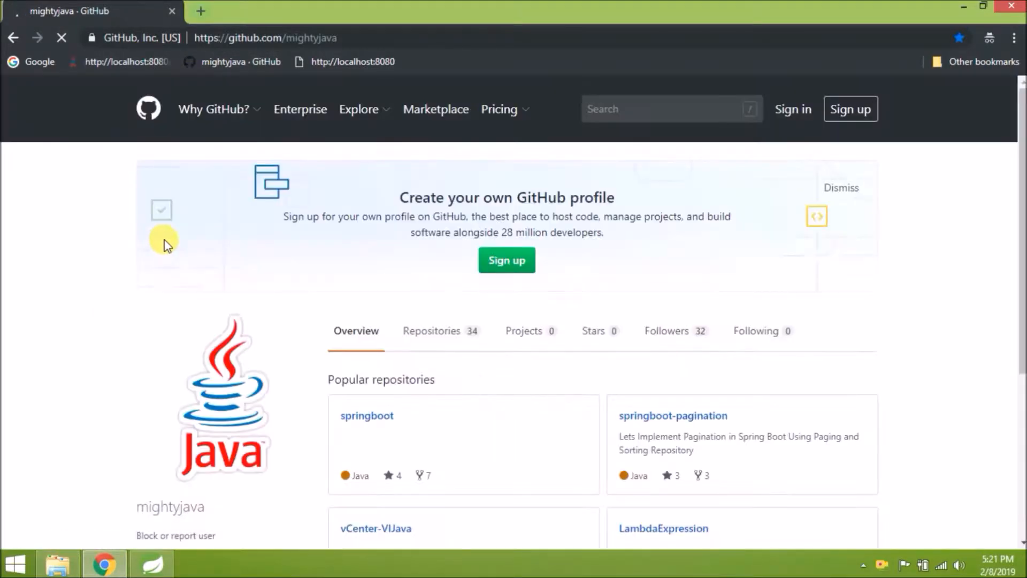
click(432, 330)
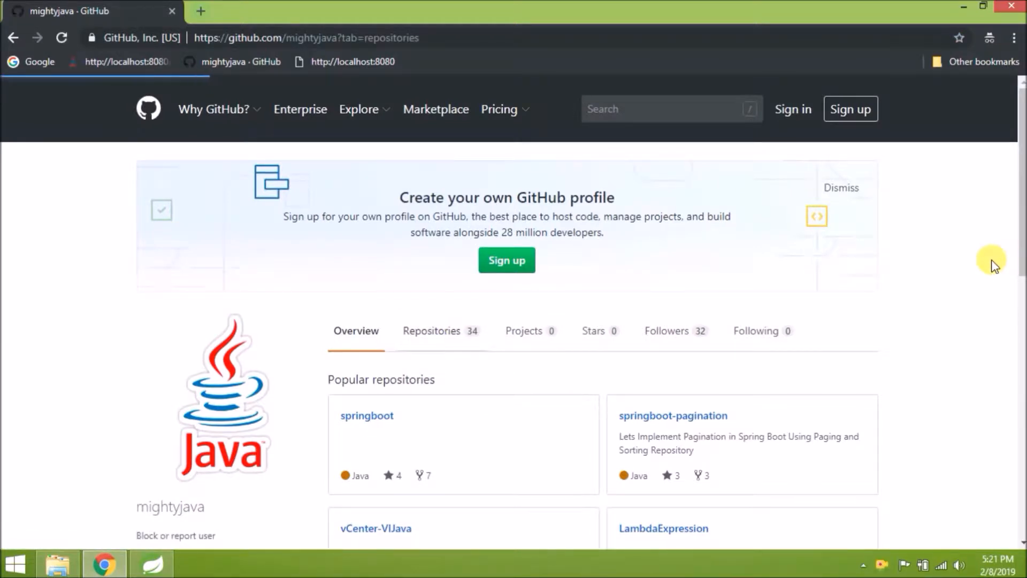
click(432, 330)
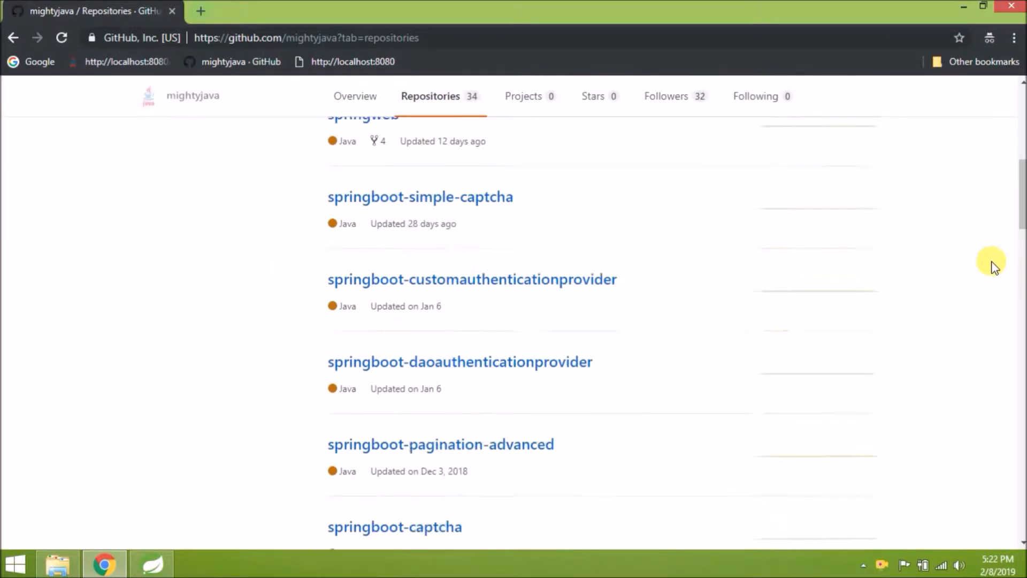
click(394, 525)
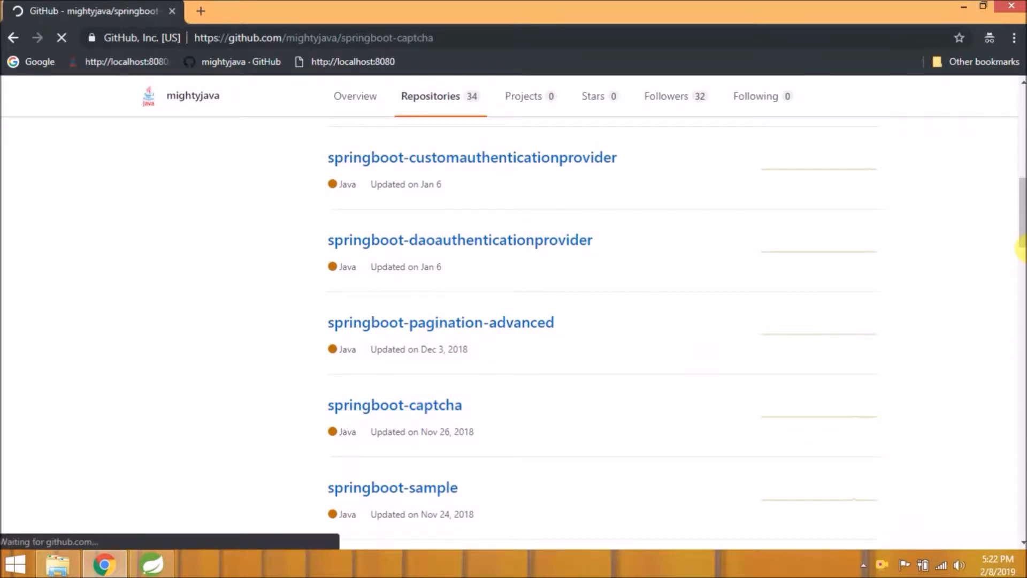
click(394, 404)
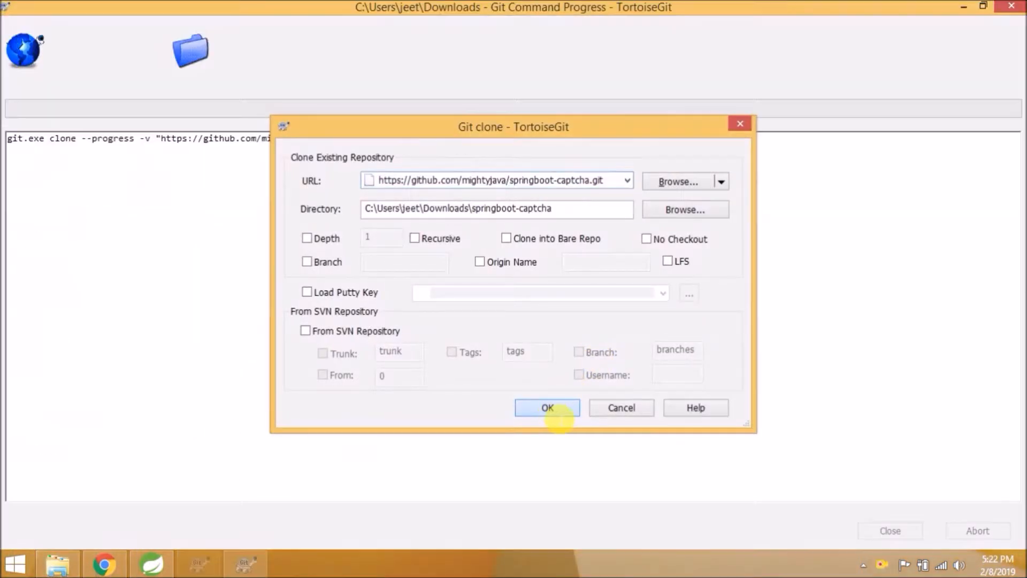
Confirm the TortoiseGit clone of springboot-captcha.git into the Downloads folder
click(546, 407)
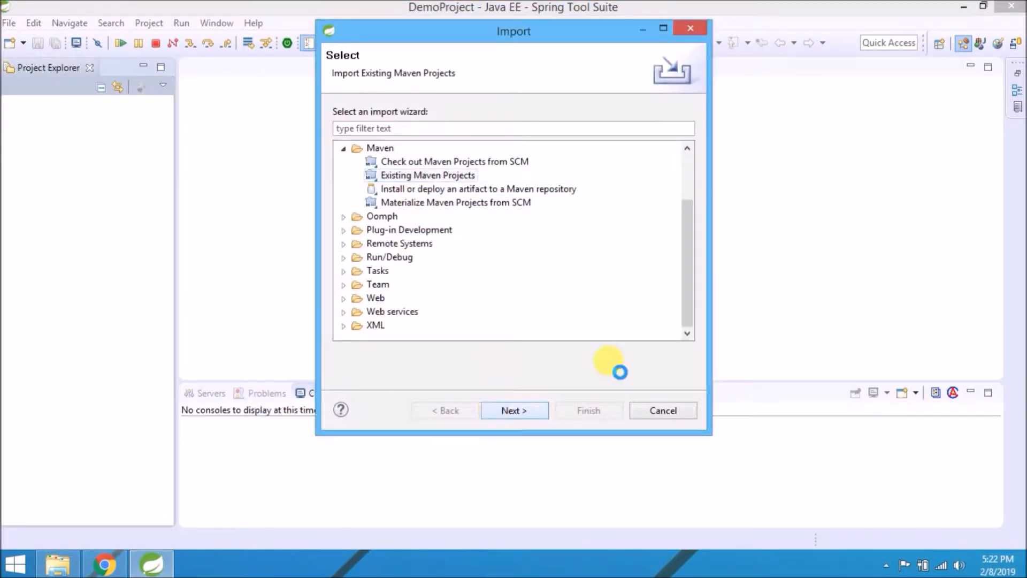
Import the springboot-captcha root directory via Existing Maven Projects
click(514, 410)
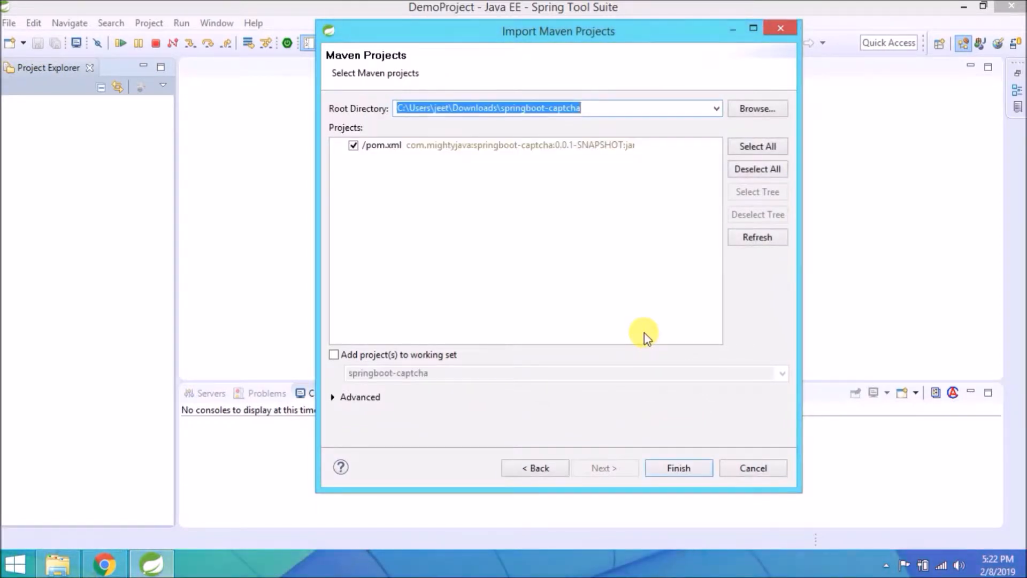
click(678, 468)
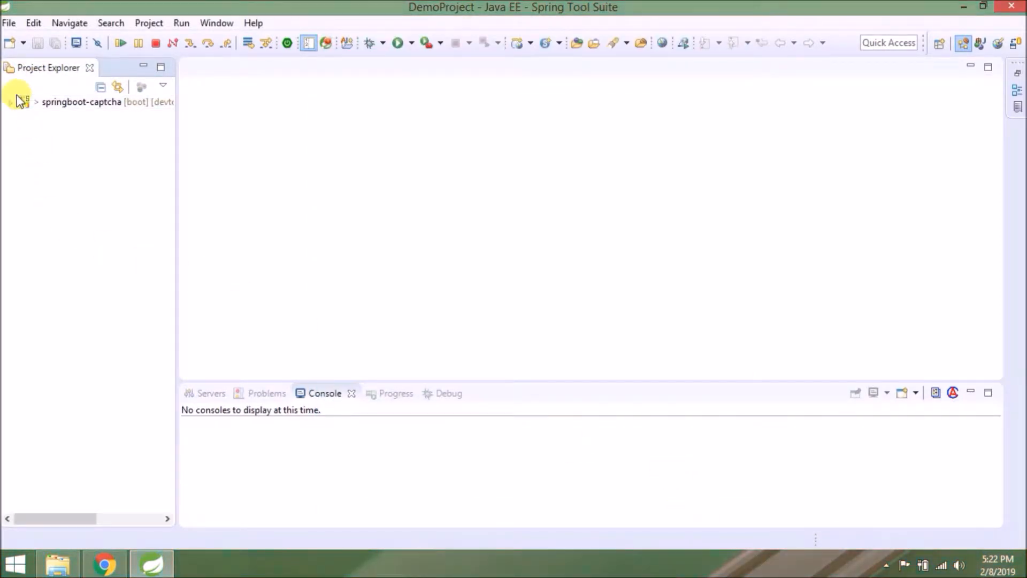
Run springboot-captcha as a Spring Boot App, starting Tomcat on port 8080
right_click(81, 101)
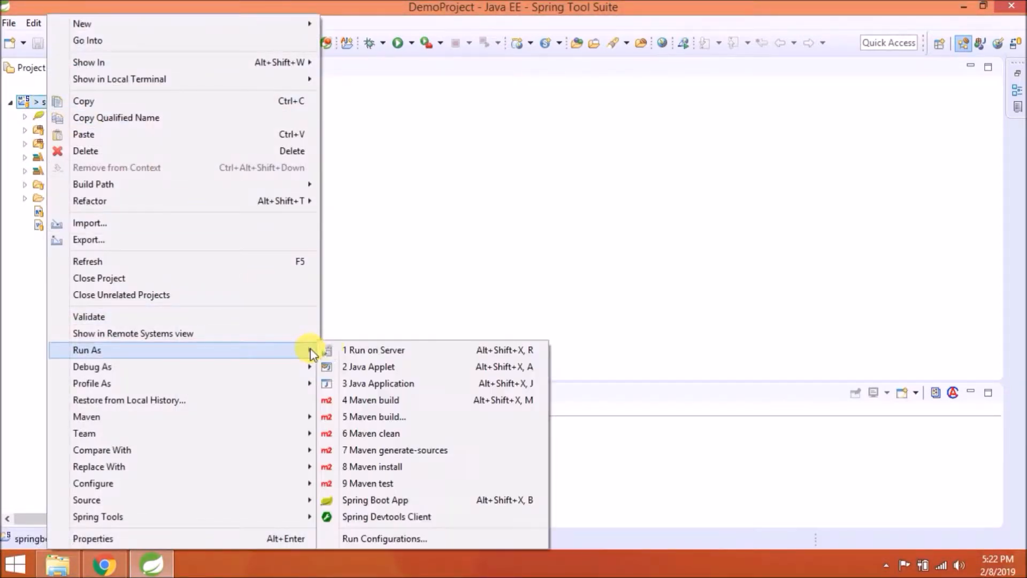
click(374, 499)
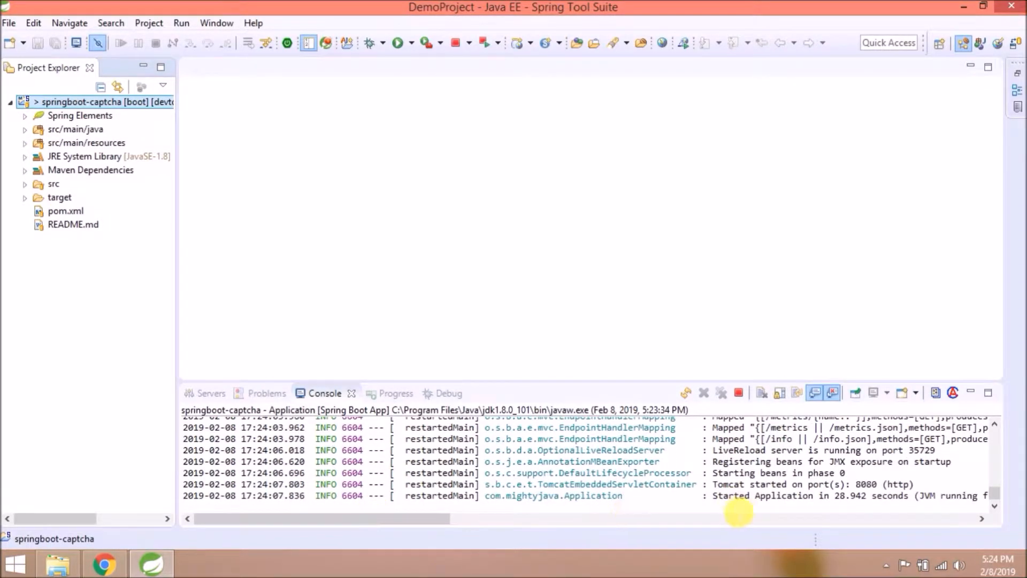
double_click(779, 484)
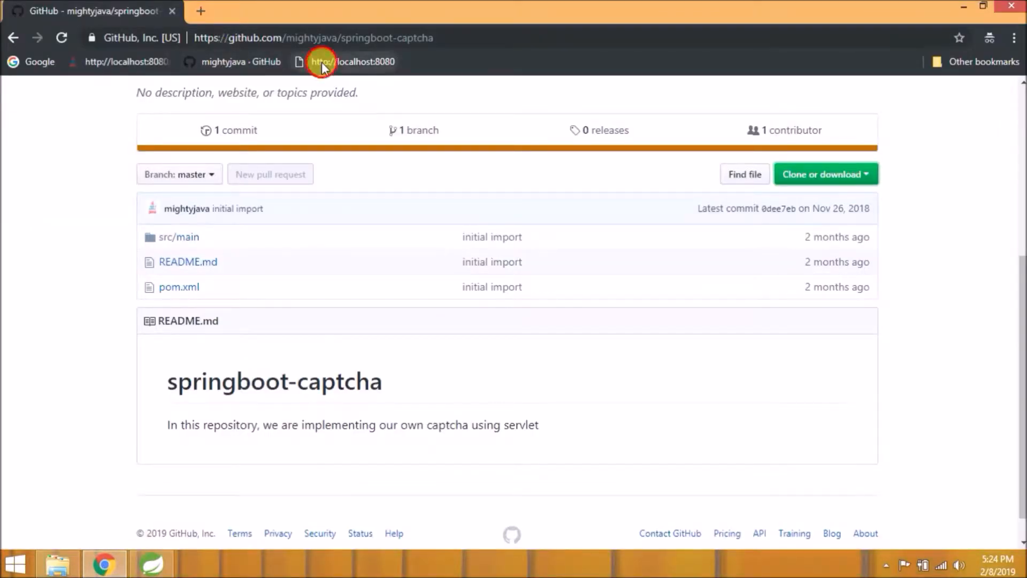
Load the captcha-protected Employee form from the localhost:8080 bookmark
click(352, 61)
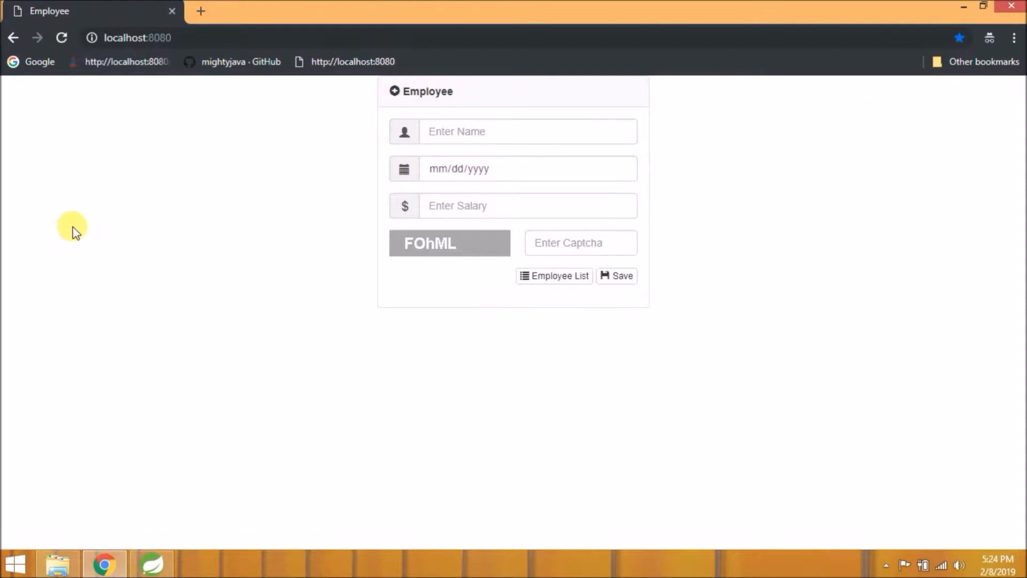
click(554, 275)
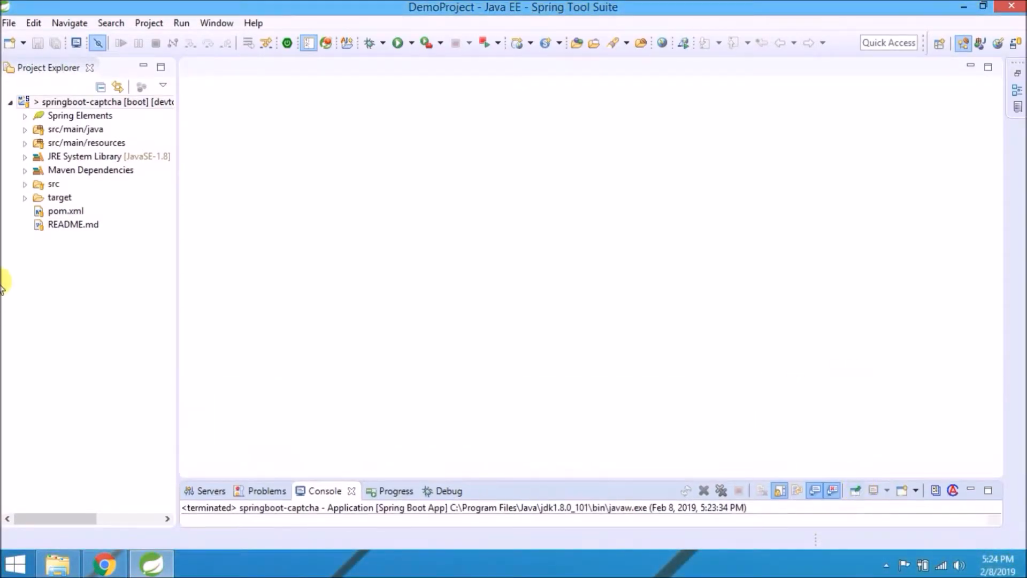
Open pom.xml in the XML source tab and scroll to <dependencies>
click(66, 210)
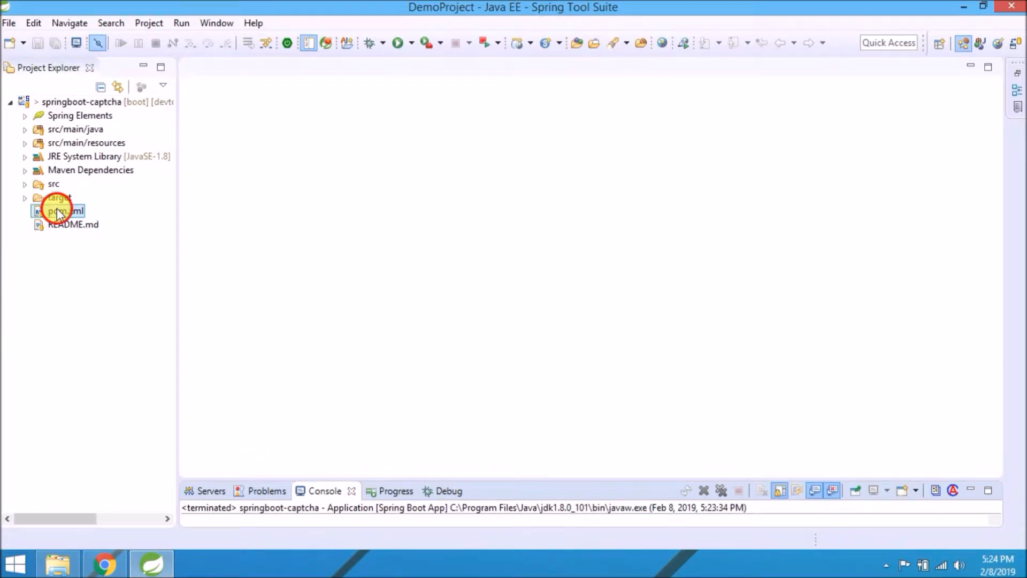
double_click(58, 210)
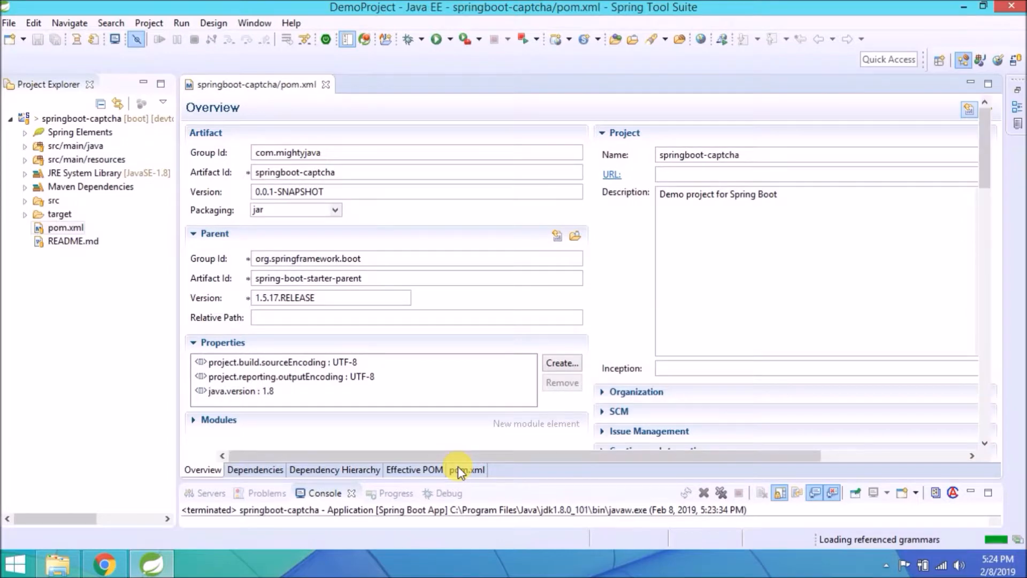
click(467, 469)
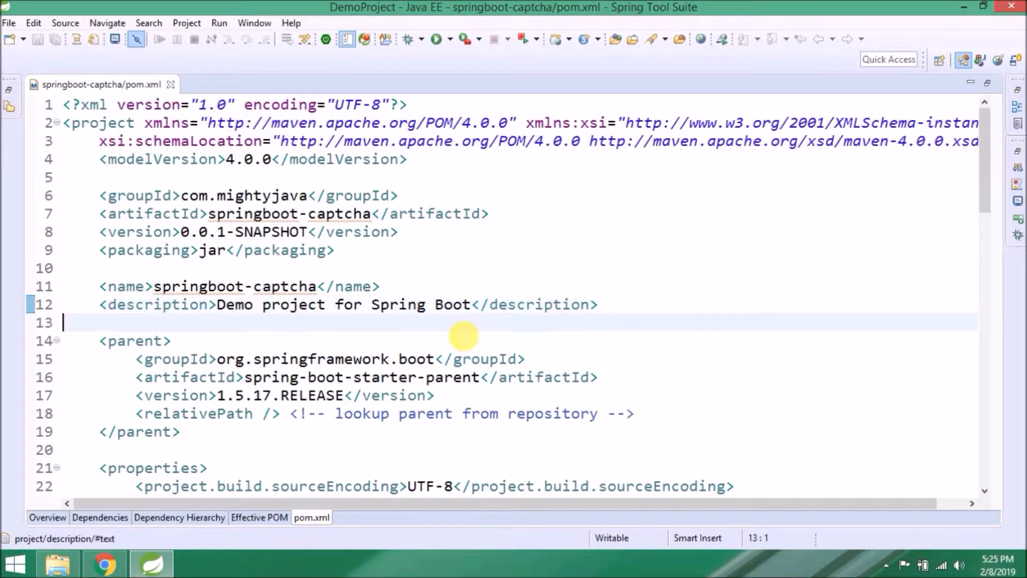
scroll(down, 3)
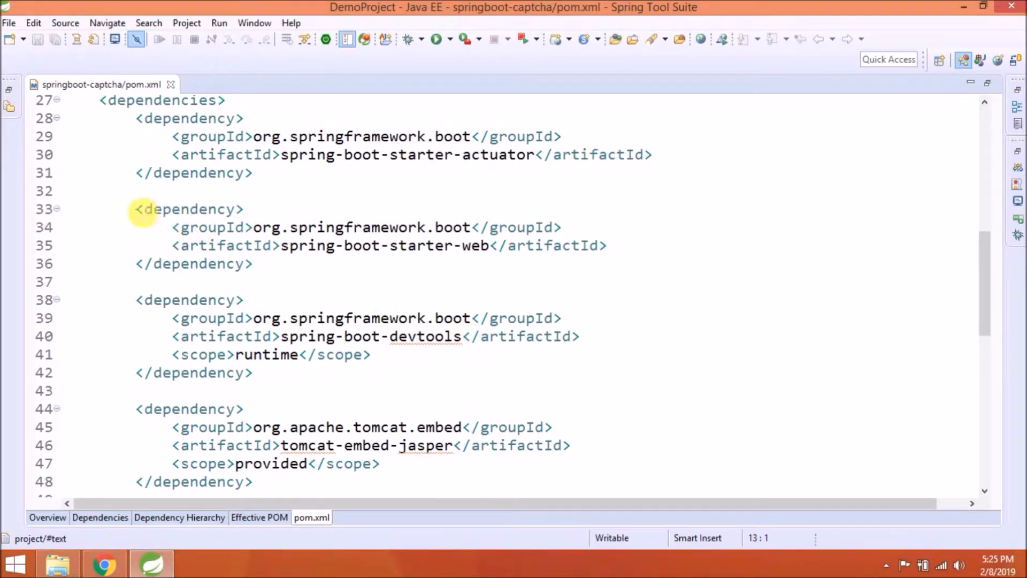
Duplicate the spring-boot-starter-web dependency and rename its artifactId to spring-boot-starter-jetty
drag(135, 208, 210, 245)
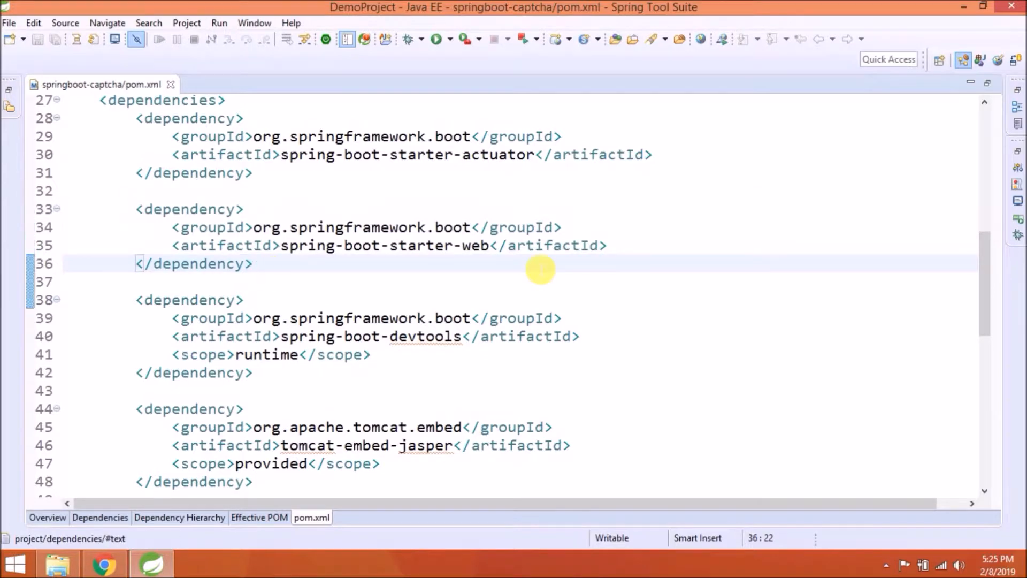
text(<dependency>)
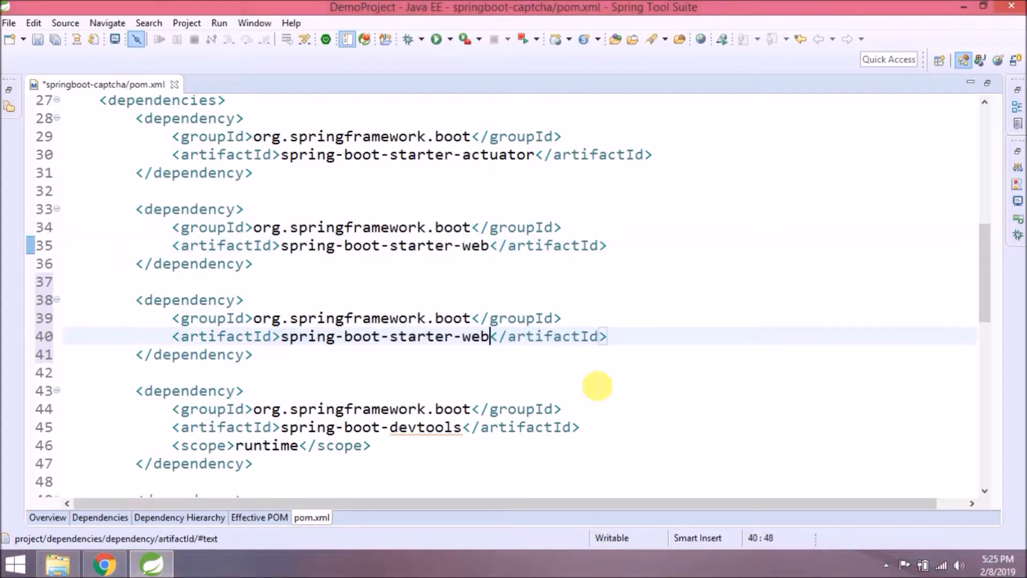
double_click(475, 336)
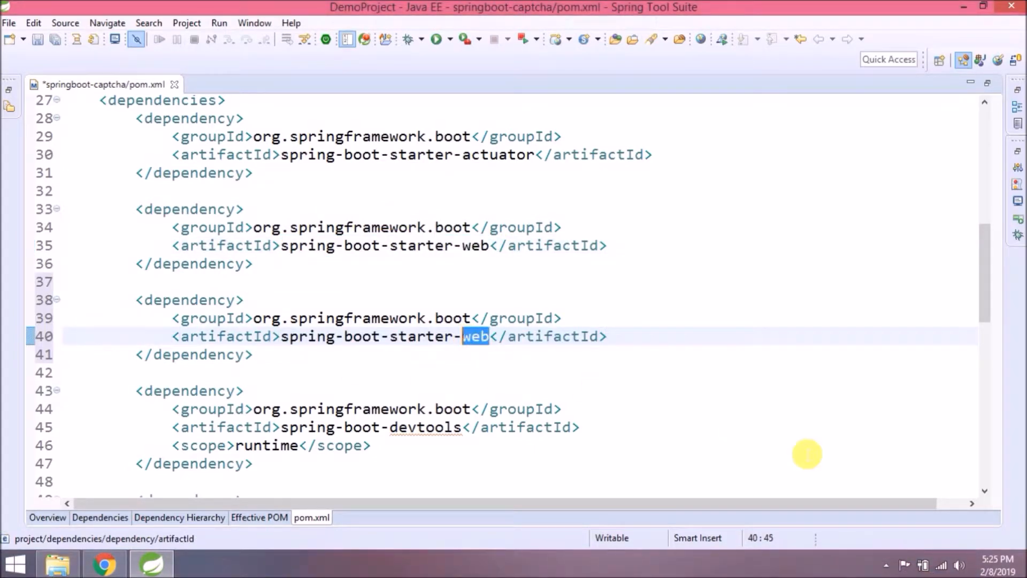
text(jetty)
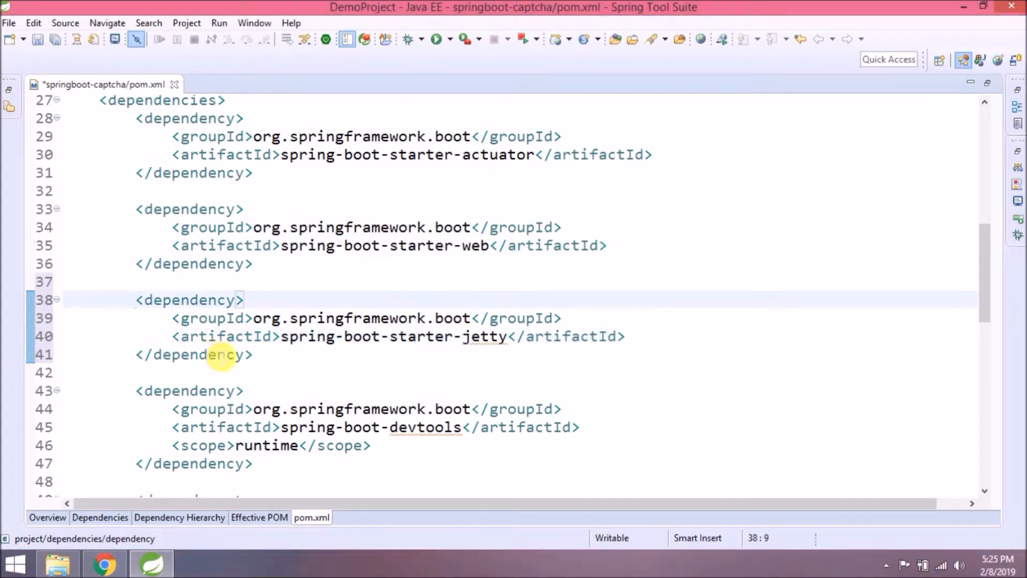
drag(135, 300, 252, 353)
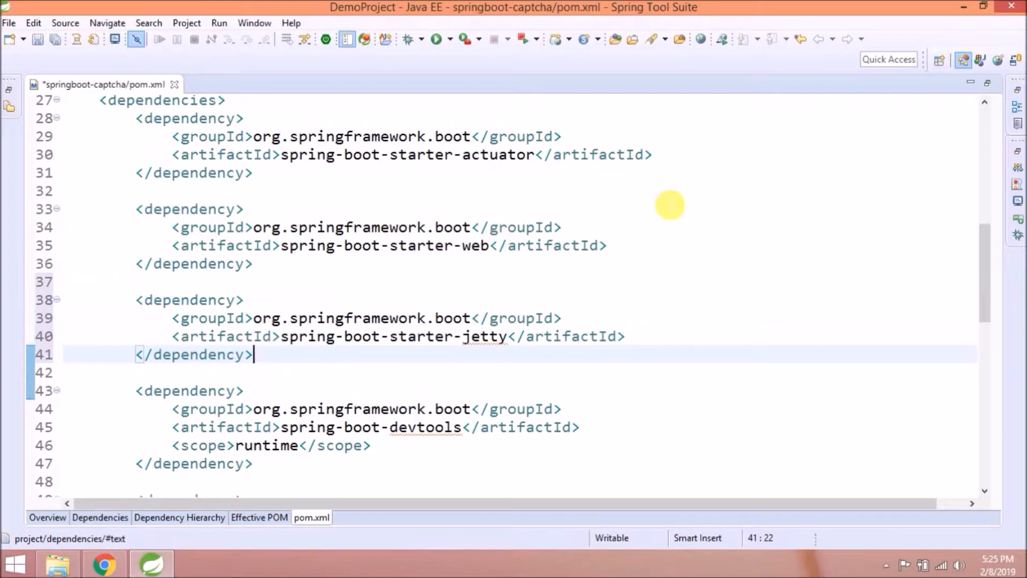
mouse_move(660, 247)
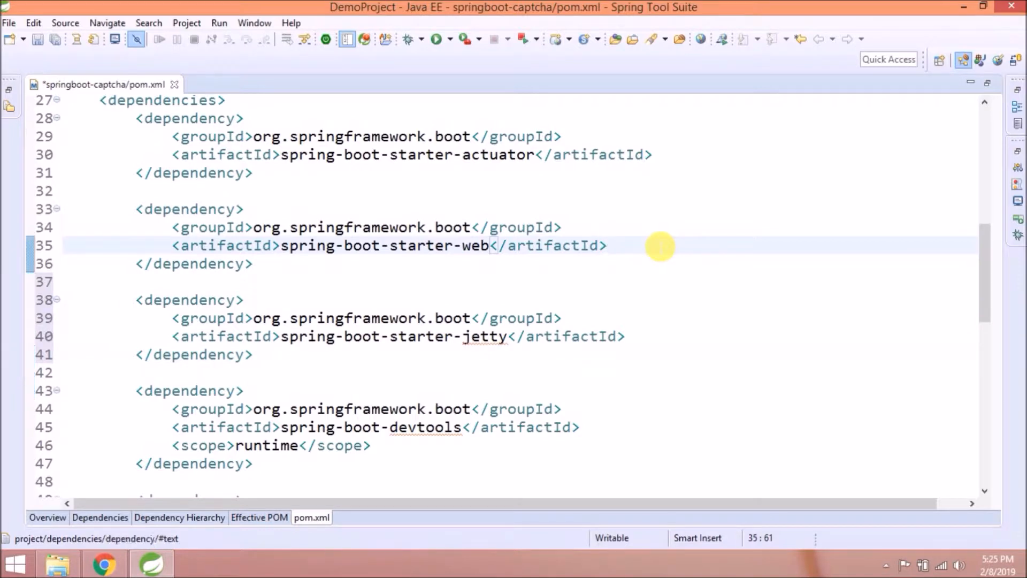
Add an exclusion for org.springframework.boot spring-boot-starter-tomcat to the web starter, then save
key(enter)
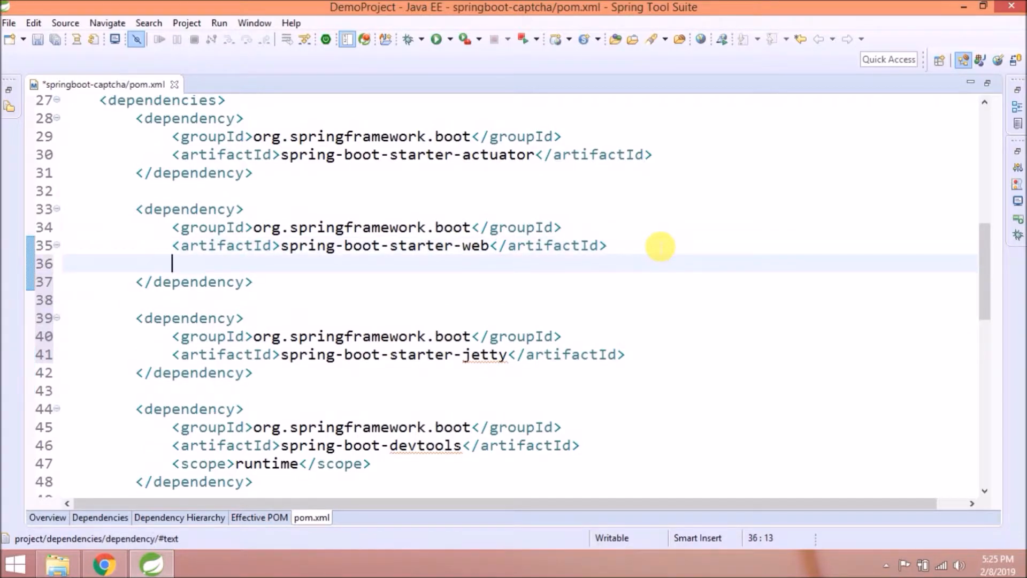
text(<exclusions>)
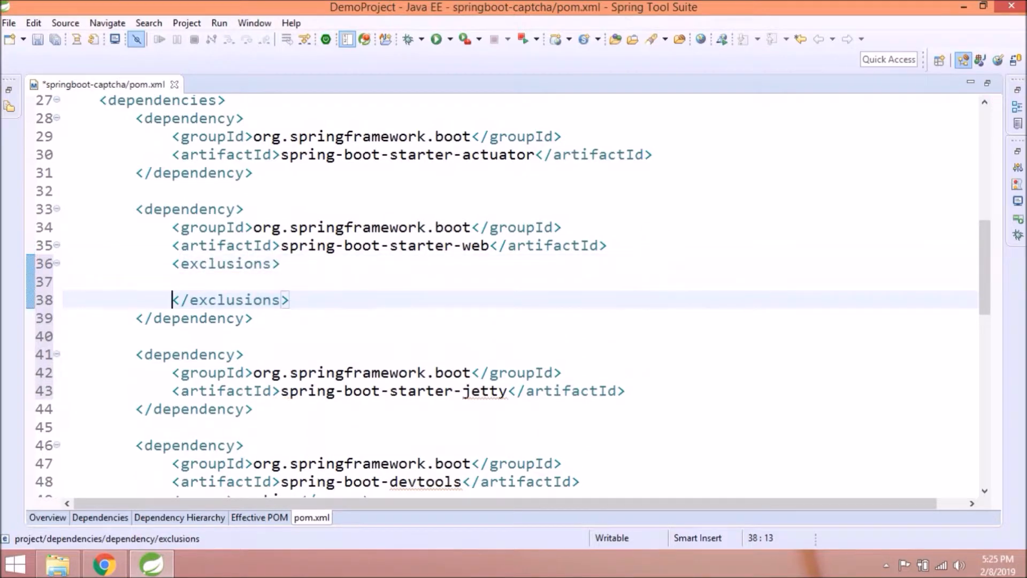
text(<exclusion>)
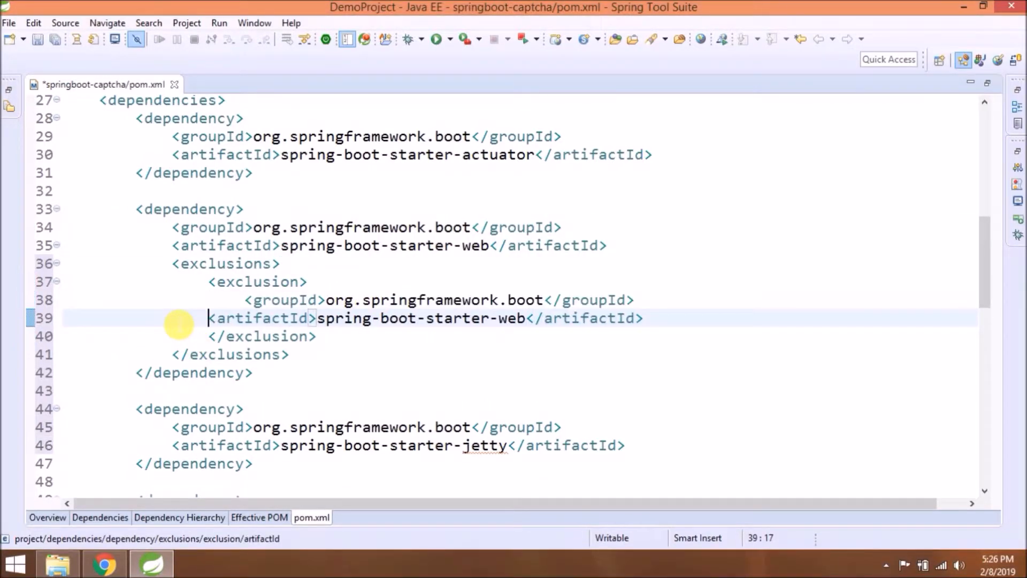
double_click(547, 318)
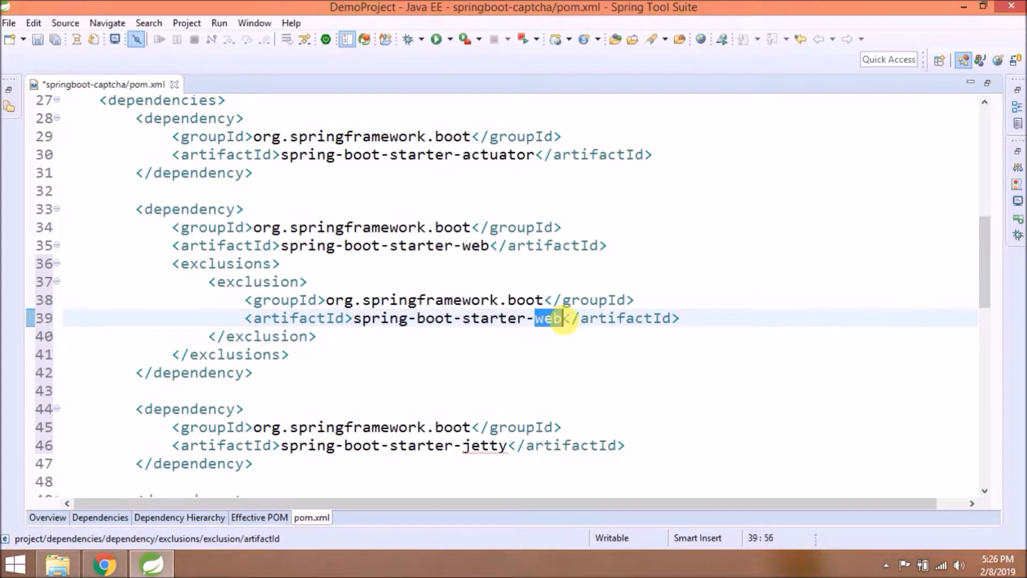
text(tomcat)
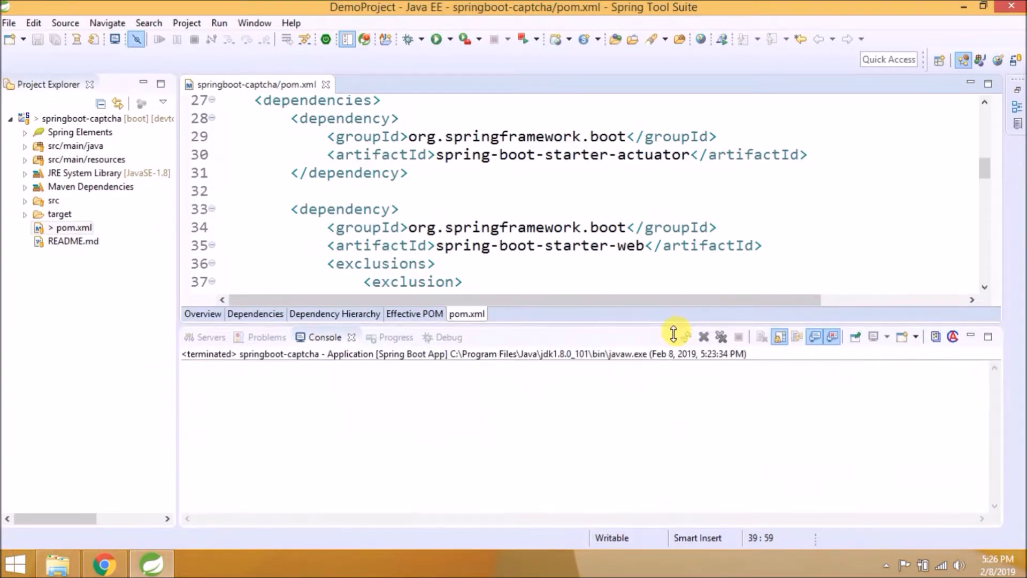
Relaunch springboot-captcha as a Spring Boot App and check the console for Jetty on 8080
click(92, 118)
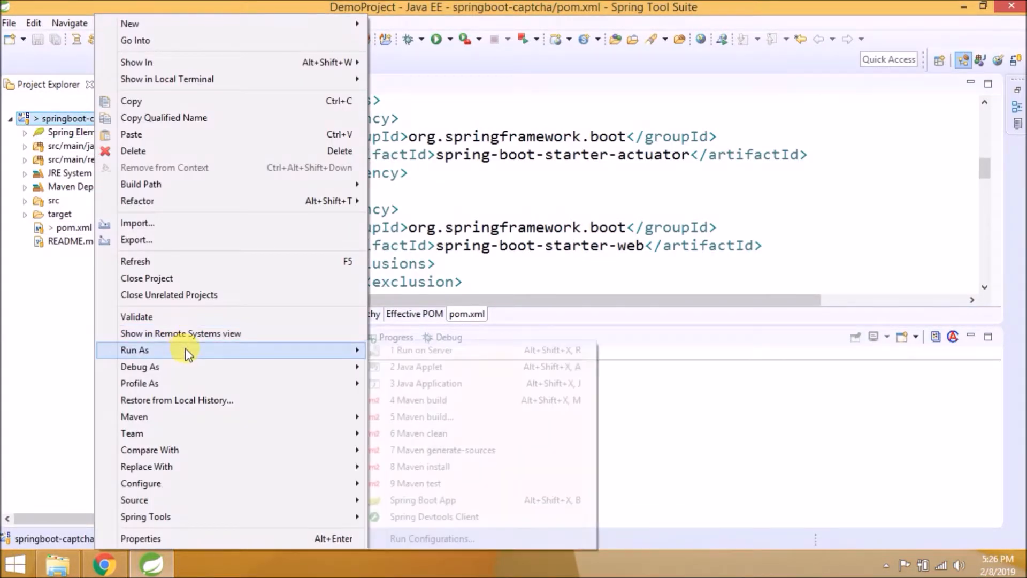
click(423, 499)
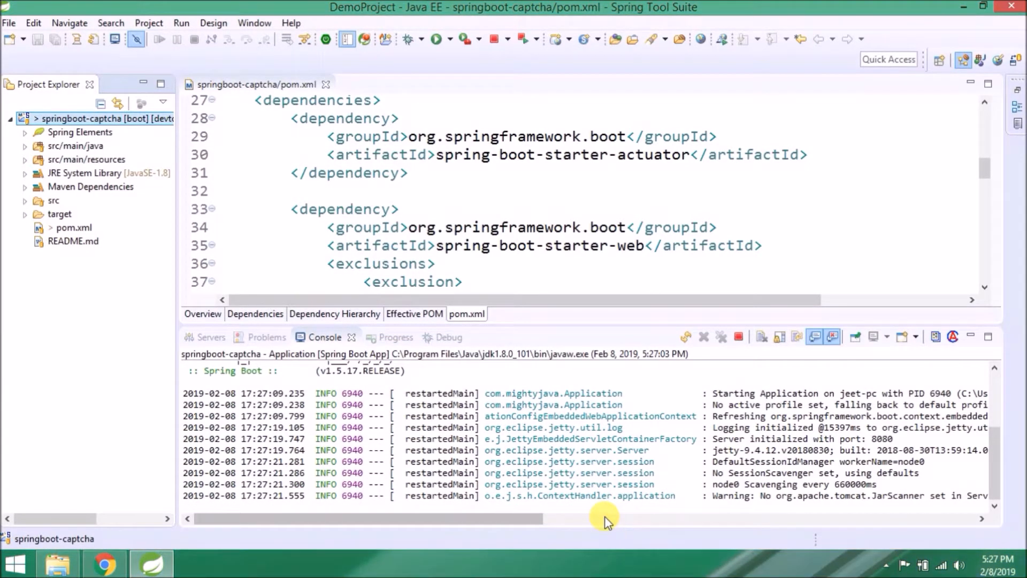
scroll(down, 3)
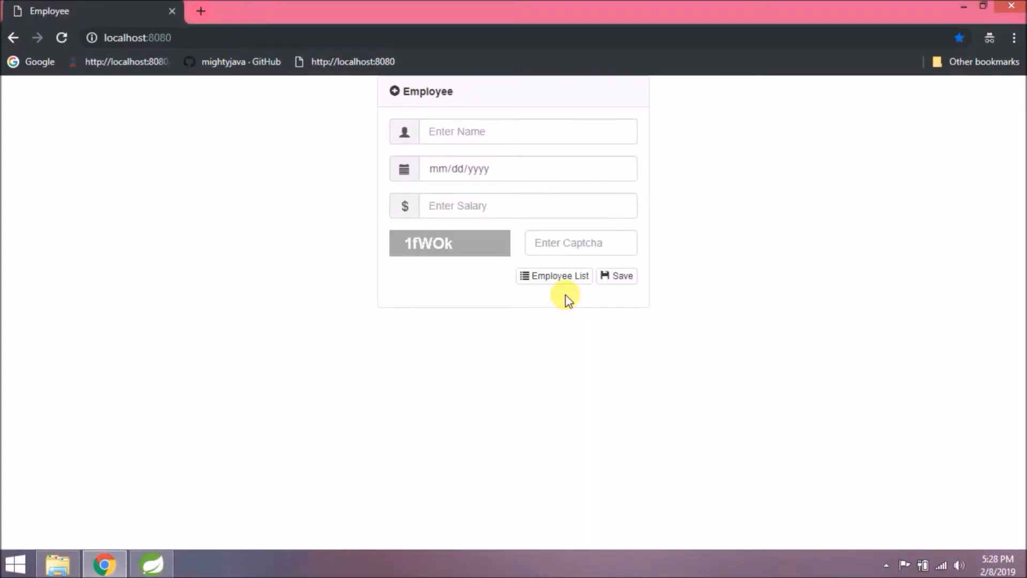
Enter employee Jon Sno with the captcha code and save the record
text(Jon Snow)
text(10000)
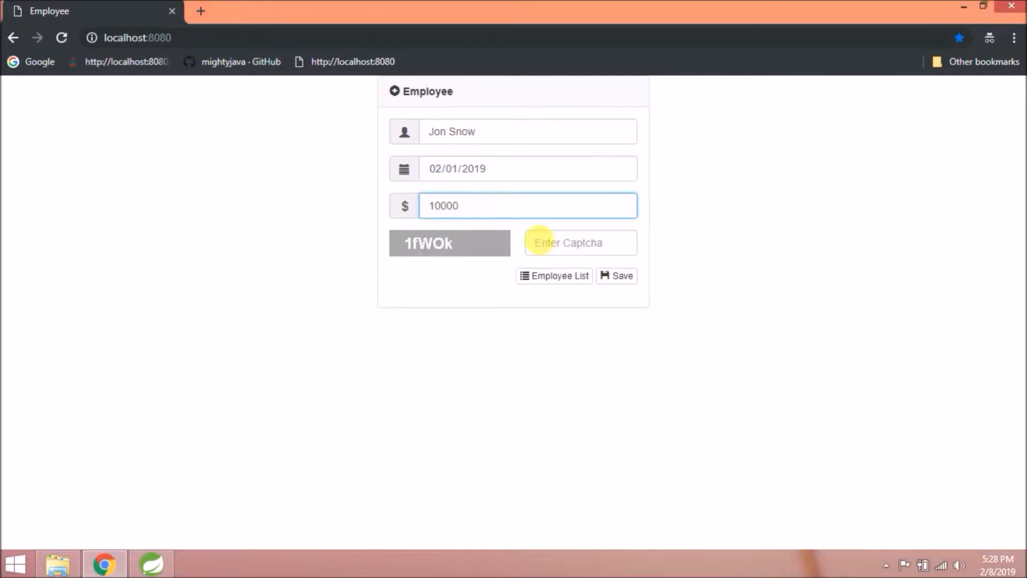
text(1fW)
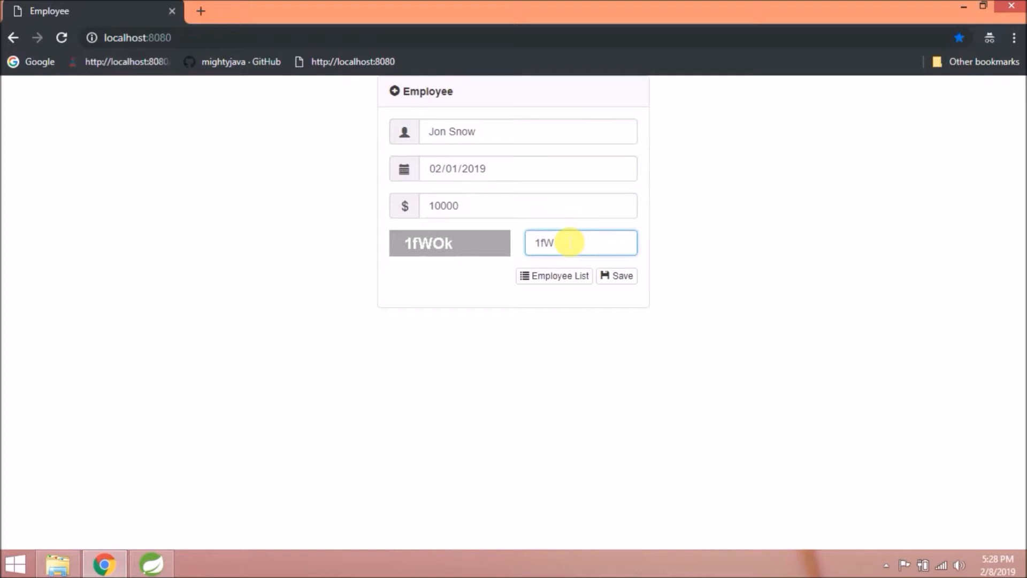
click(615, 275)
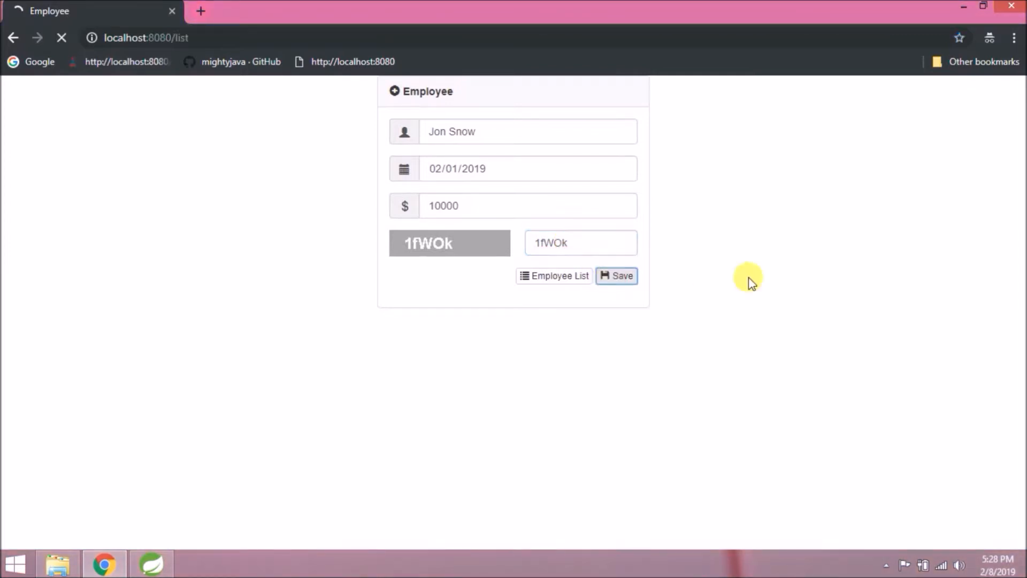
click(615, 275)
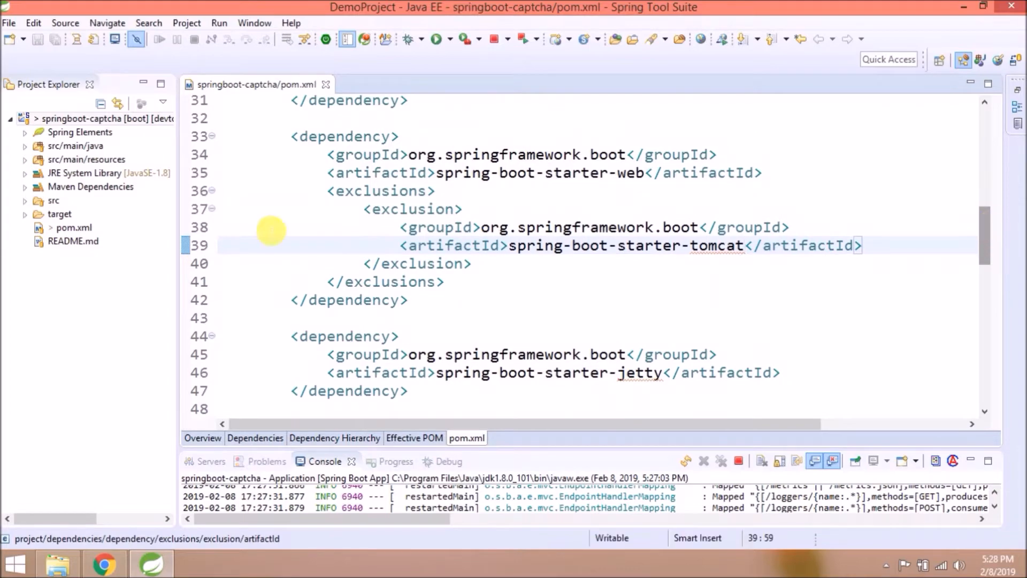
Select the spring-boot-starter-web block with its Tomcat exclusion and the Jetty starter dependency in pom.xml
drag(292, 137, 406, 390)
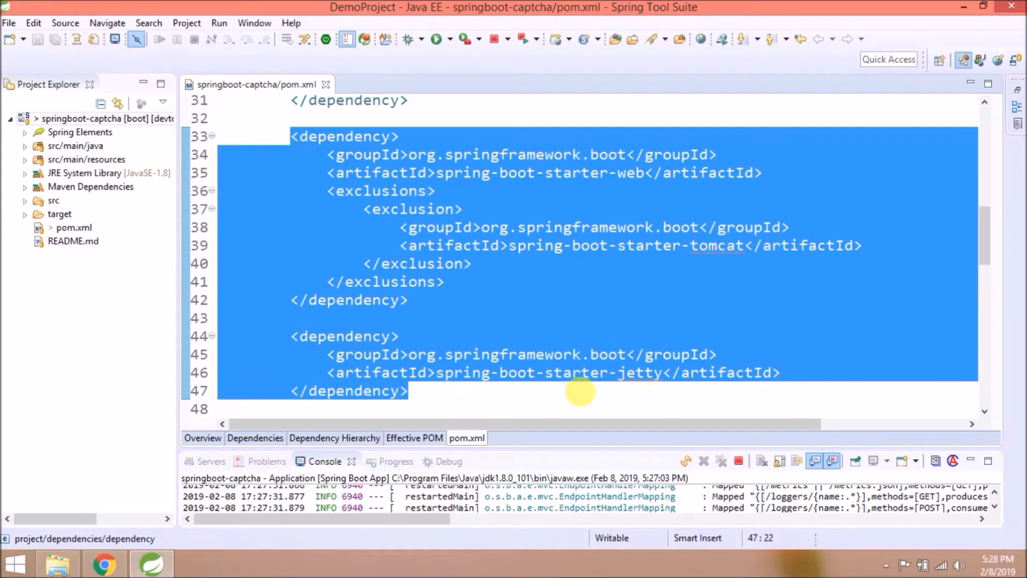